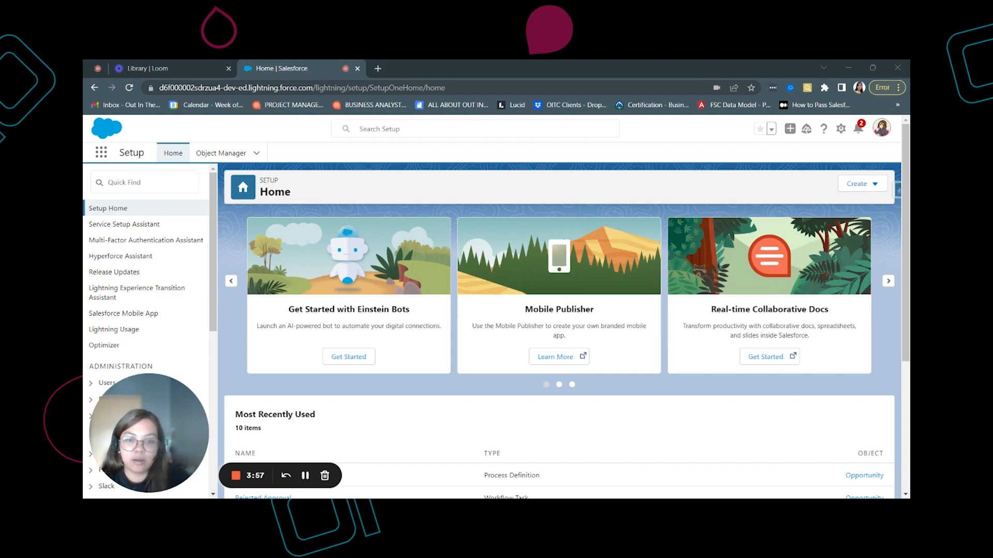
pyautogui.moveTo(405, 193)
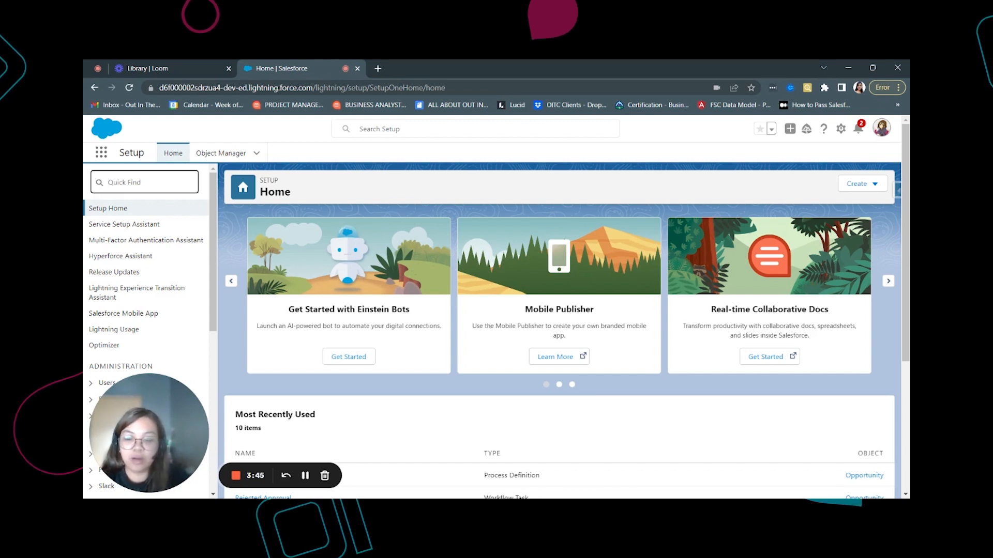
# Search Setup Quick Find for 'appexchange' to surface AppExchange Marketplace under Apps
pyautogui.write('appexchnage')
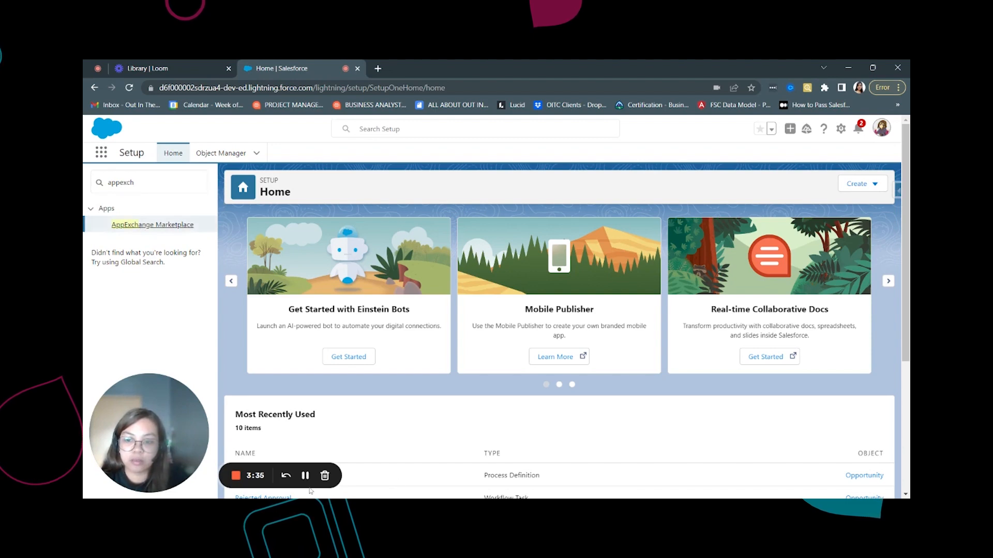
# Enter AppExchange Marketplace, browse its stores and go to the Apps store listing
pyautogui.click(152, 225)
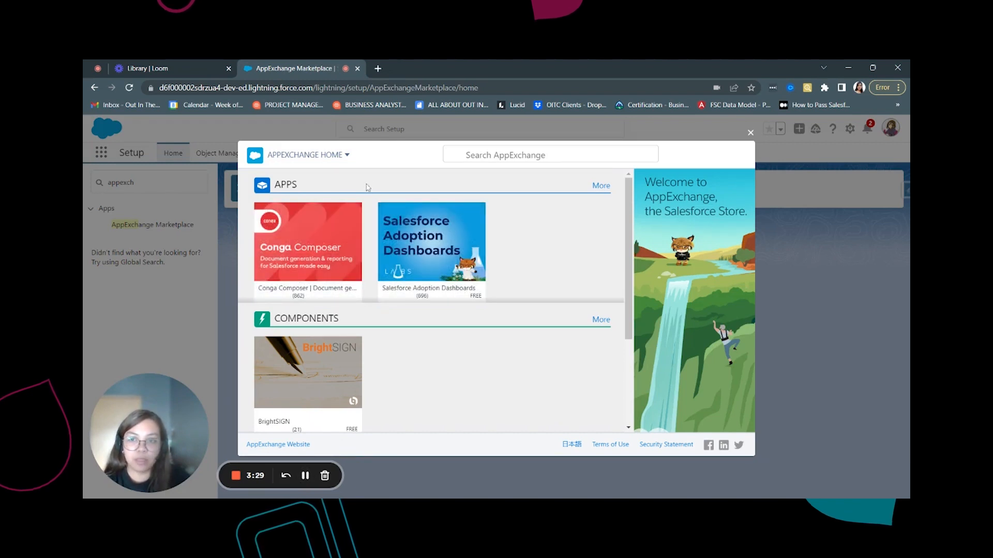
pyautogui.click(346, 156)
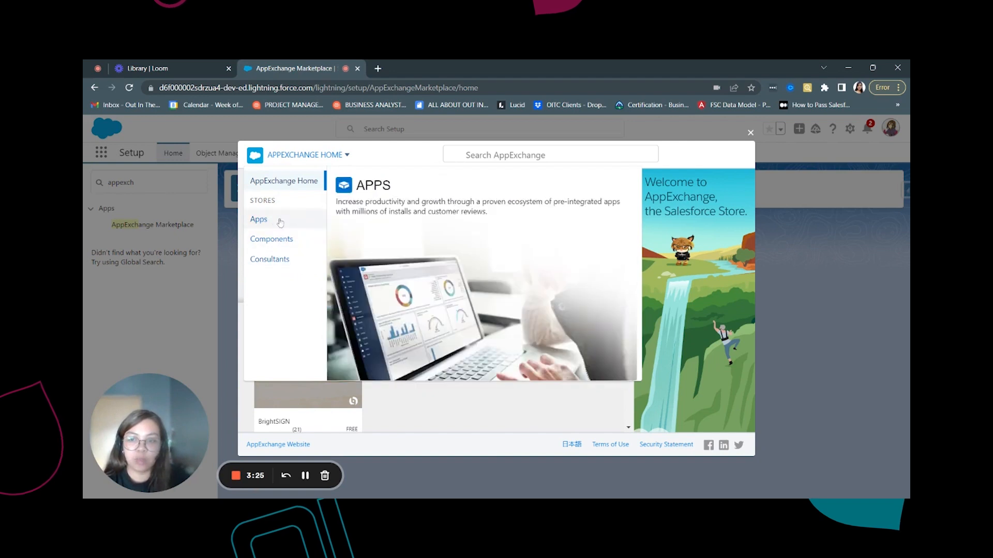
pyautogui.click(271, 239)
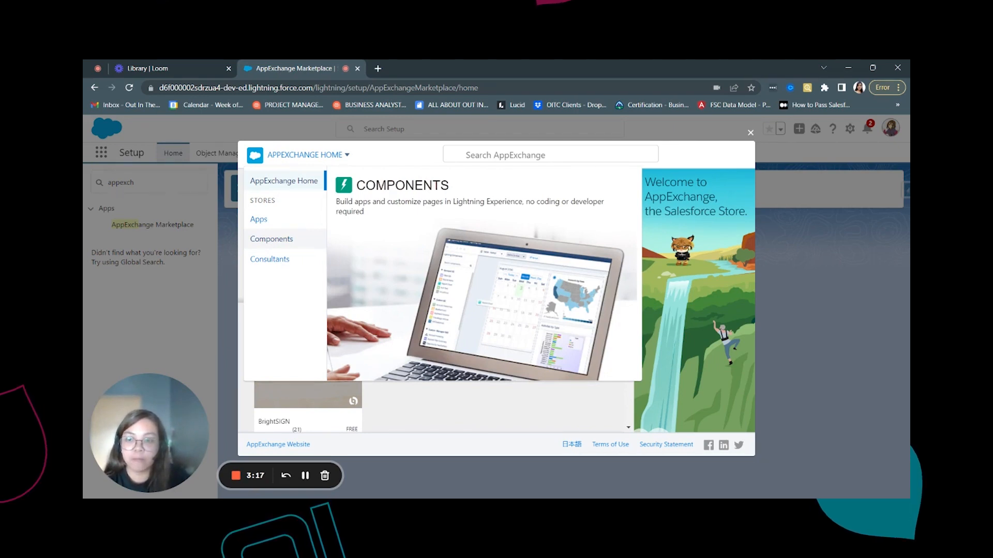
pyautogui.click(269, 259)
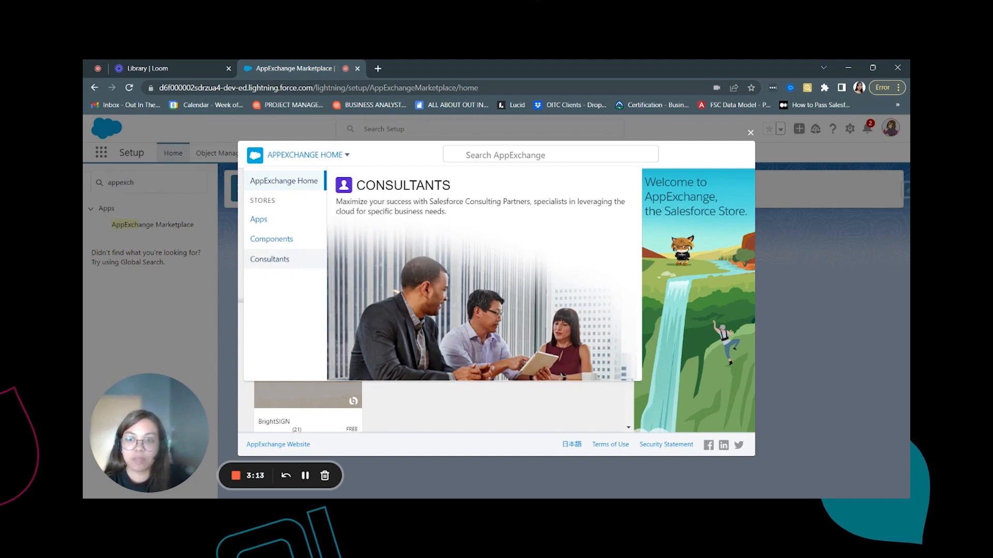
pyautogui.click(258, 220)
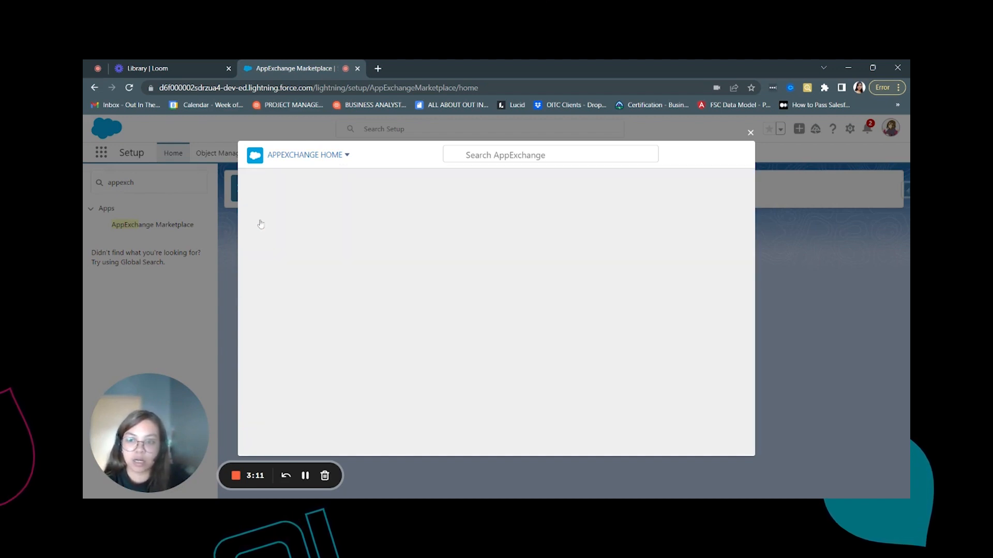
pyautogui.moveTo(485, 287)
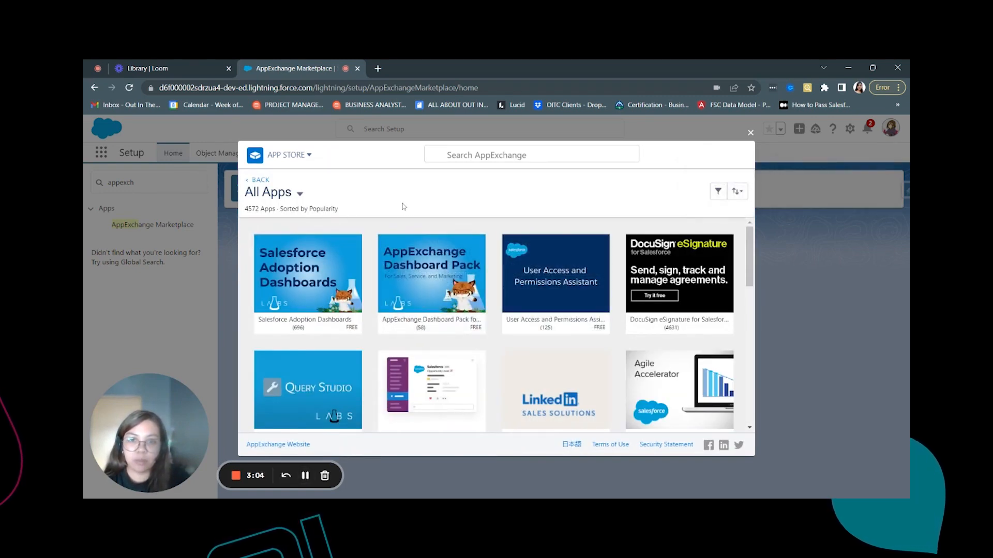
# Review the All Apps filters (Price, Edition, Clouds and Features) and the Sort By options
pyautogui.click(530, 155)
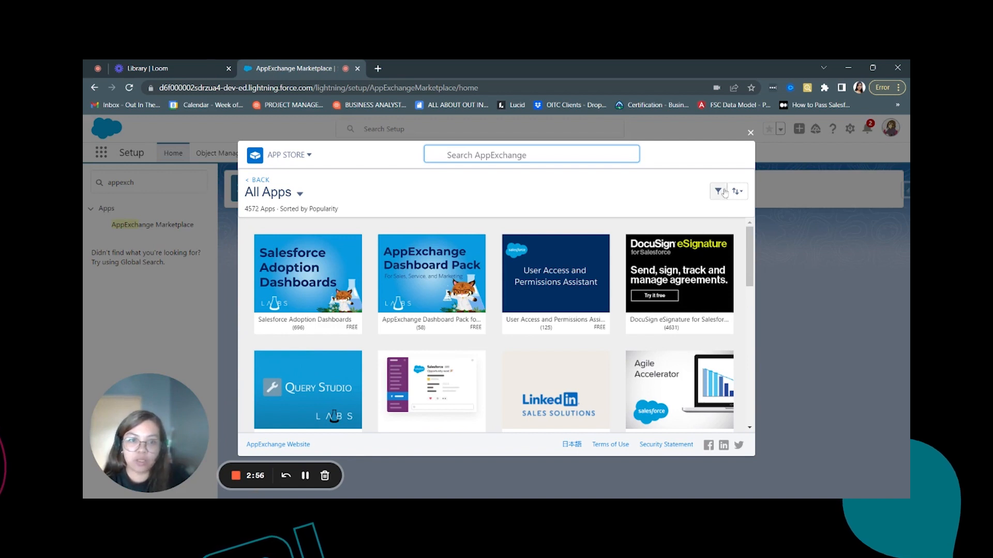
pyautogui.click(717, 192)
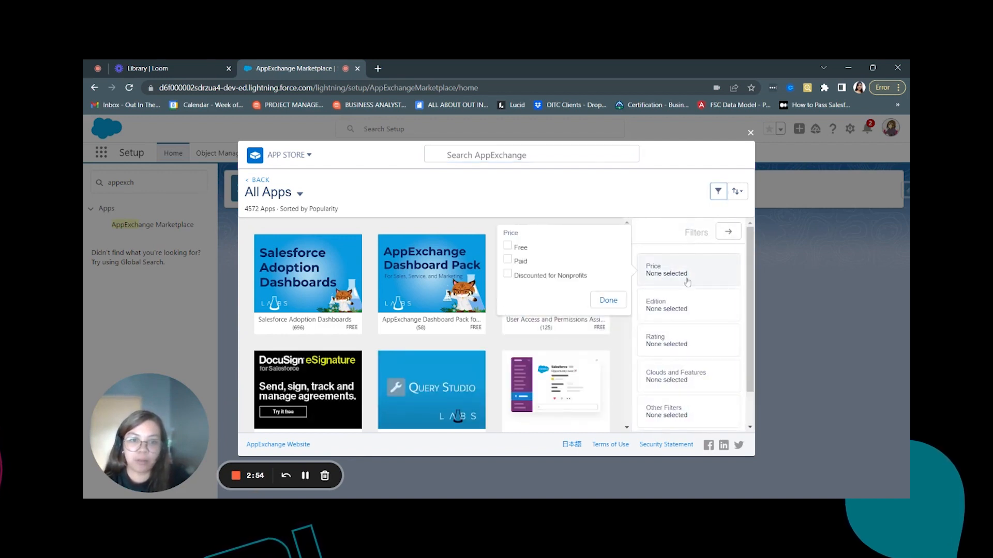
pyautogui.click(666, 305)
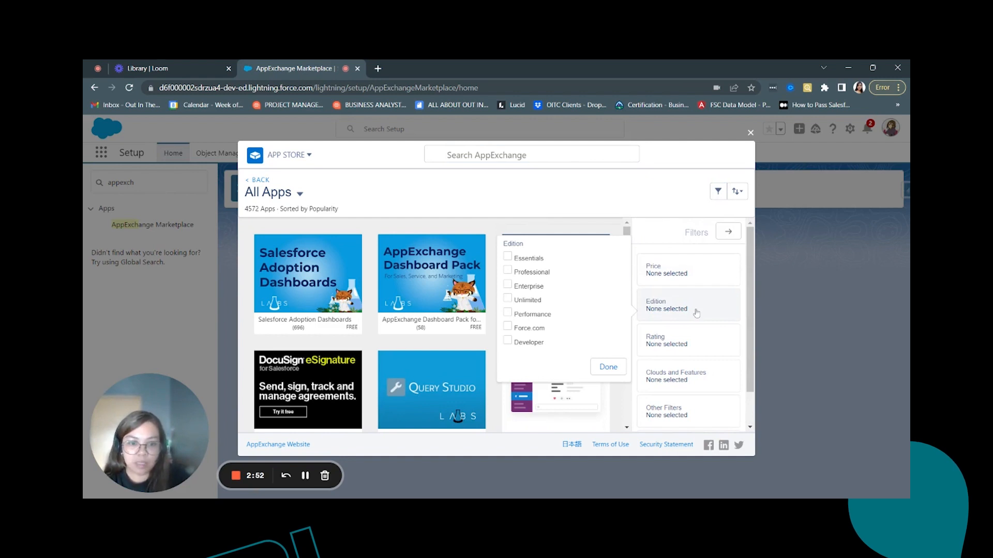
pyautogui.click(666, 341)
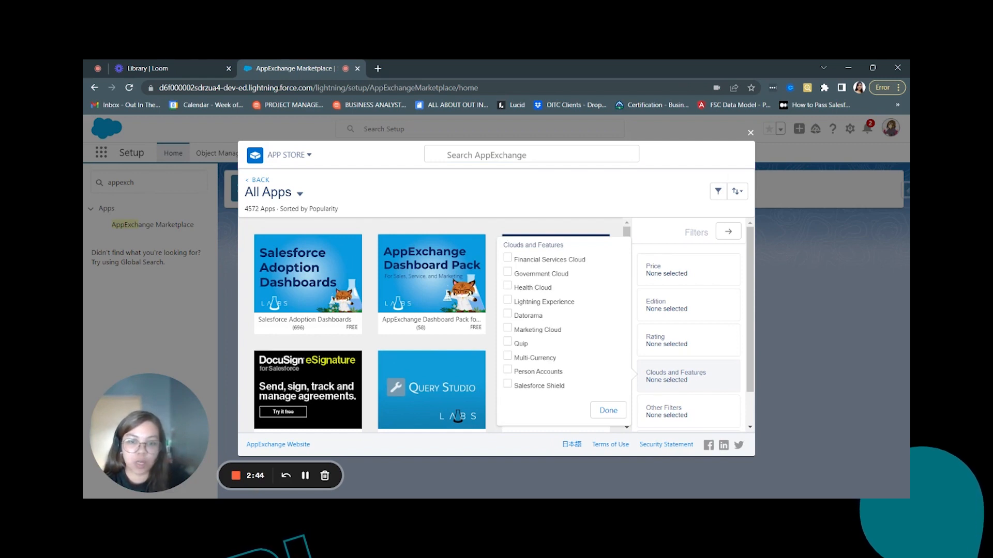
pyautogui.scroll(-3)
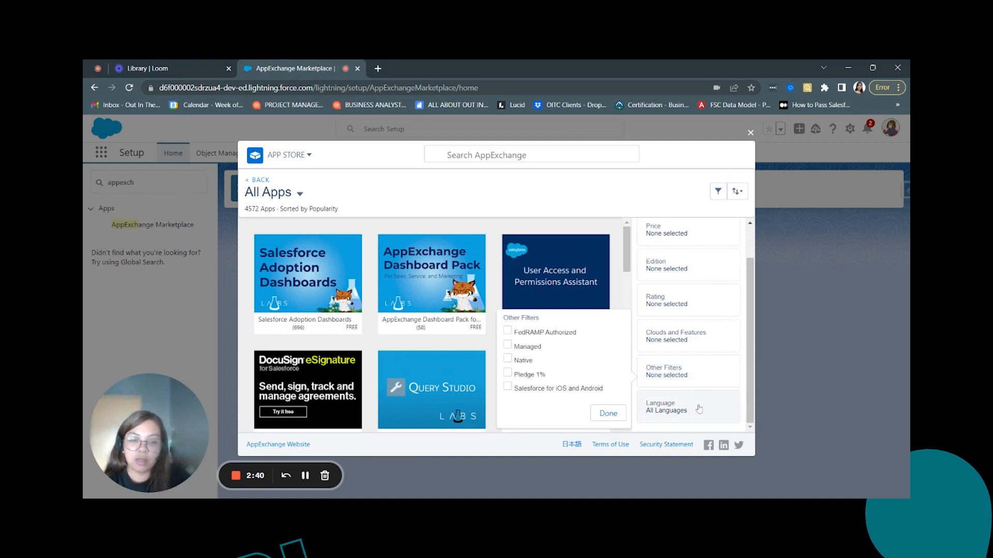
pyautogui.click(737, 191)
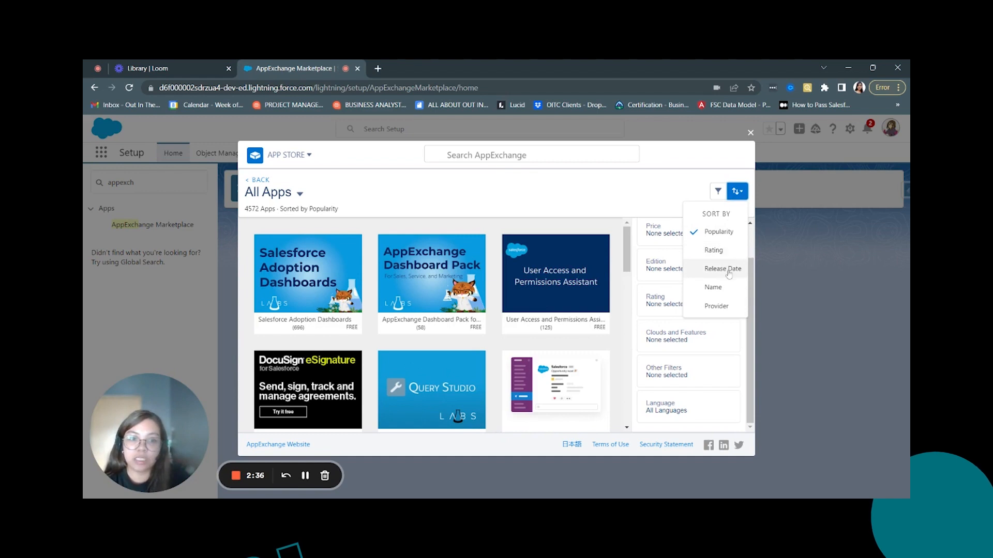
pyautogui.moveTo(586, 211)
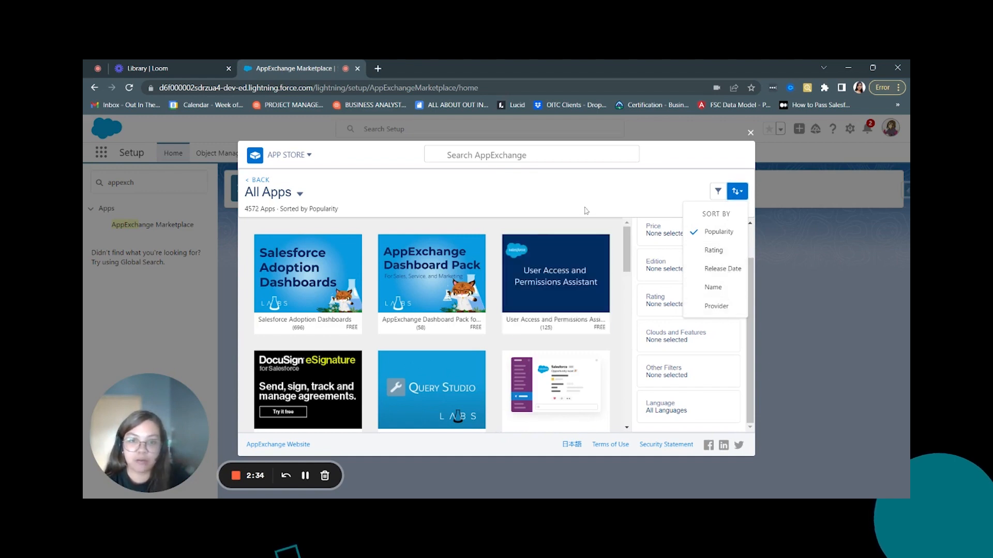
# Filter the All Apps listing to Free price only
pyautogui.click(737, 191)
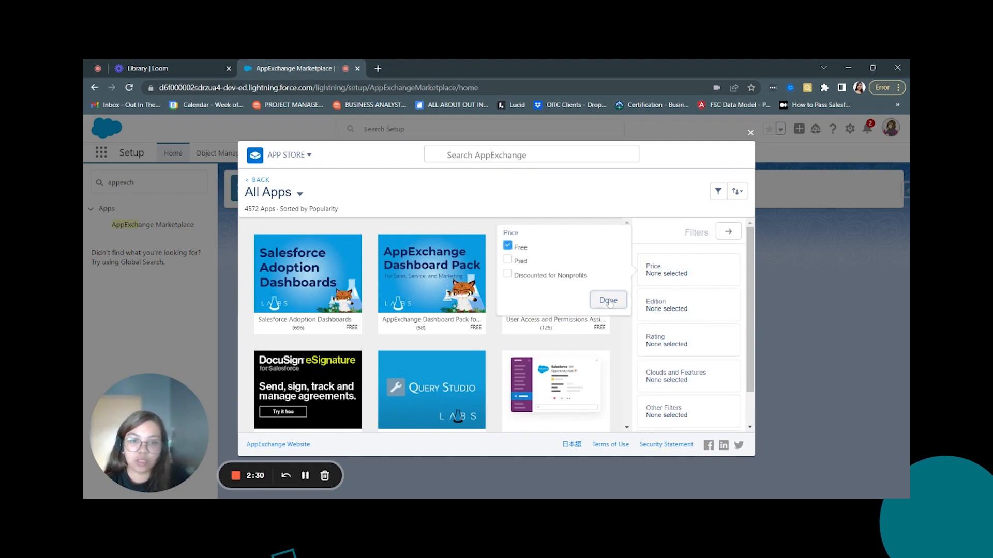
pyautogui.click(607, 300)
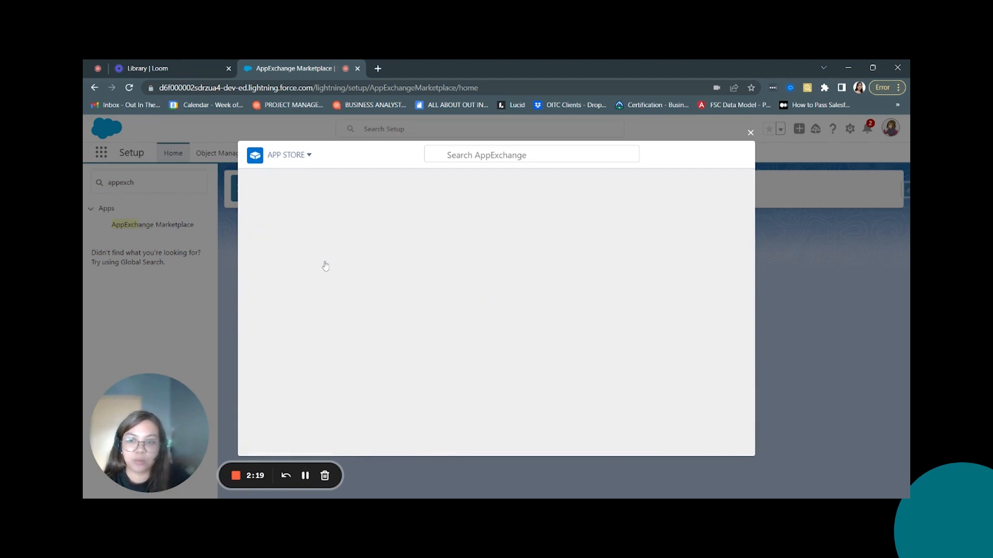
pyautogui.moveTo(533, 302)
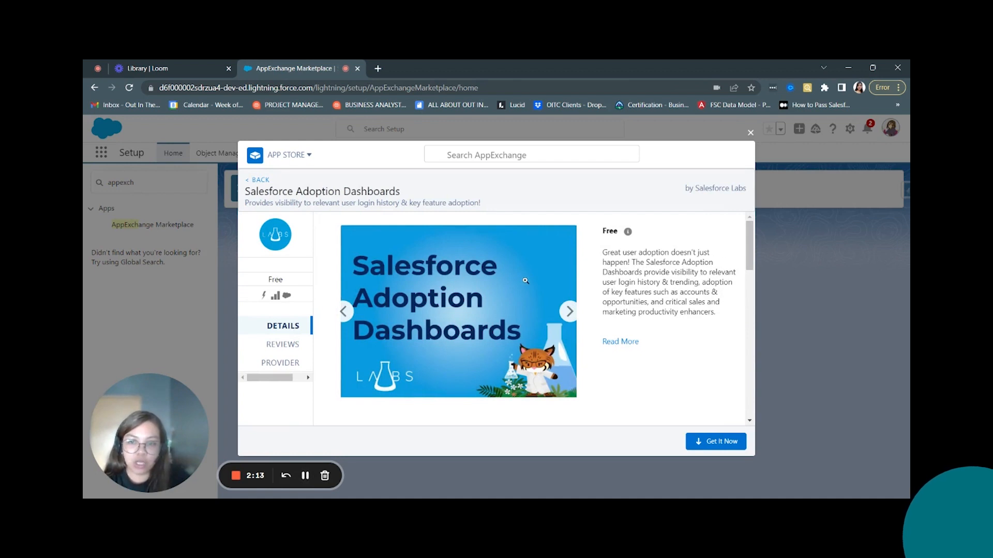
# Review the Salesforce Adoption Dashboards listing's highlights and technical details
pyautogui.scroll(-3)
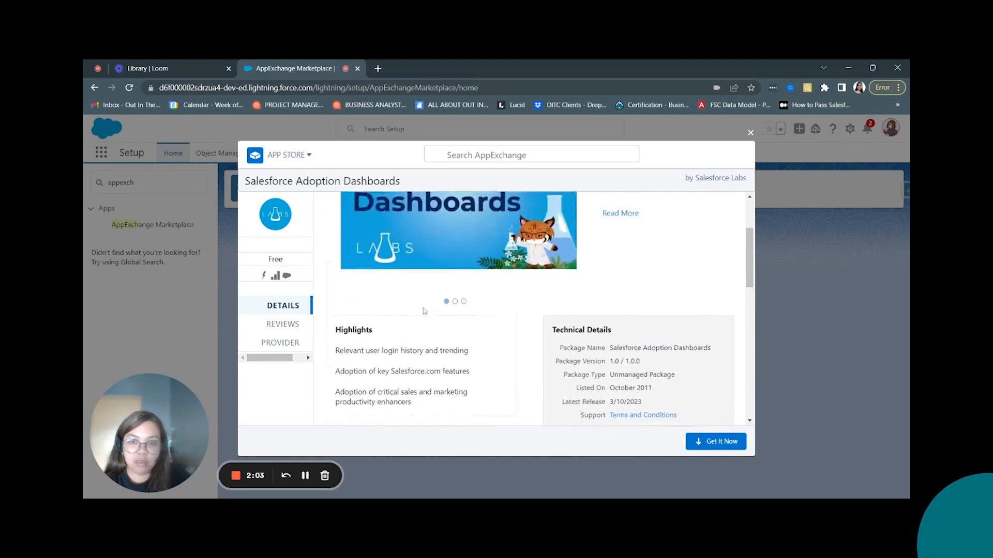
pyautogui.moveTo(655, 327)
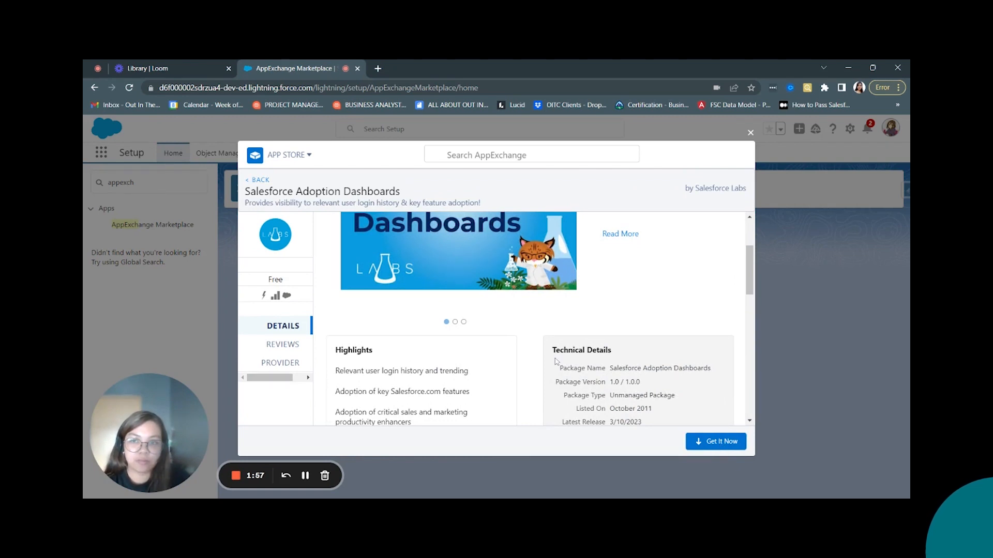
# Log in to AppExchange from the Salesforce Adoption Dashboards listing
pyautogui.click(716, 441)
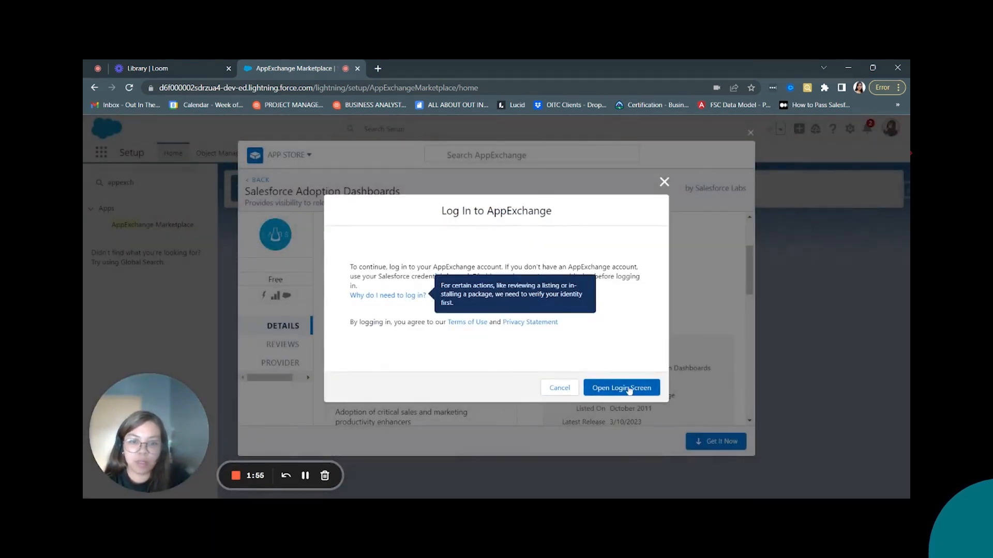
pyautogui.click(621, 387)
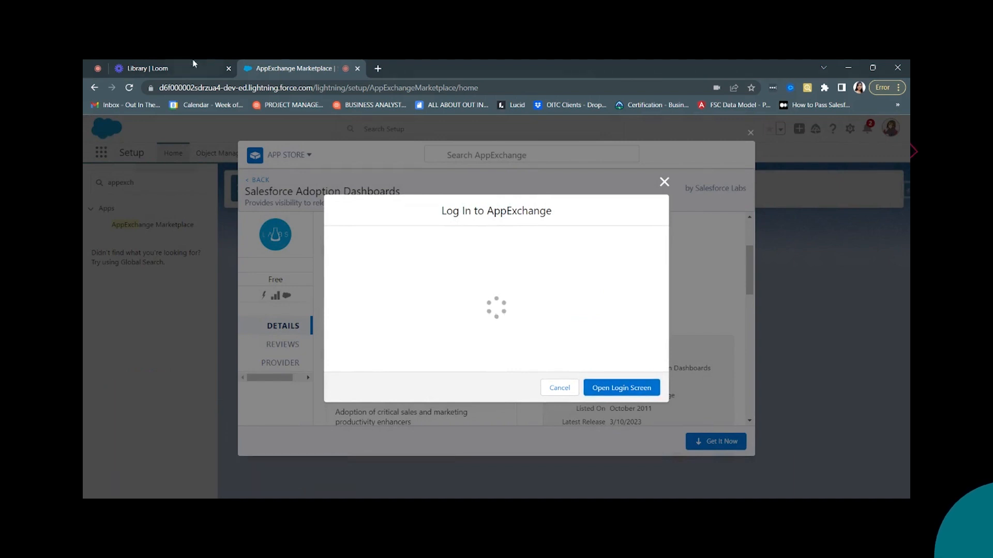
pyautogui.click(621, 387)
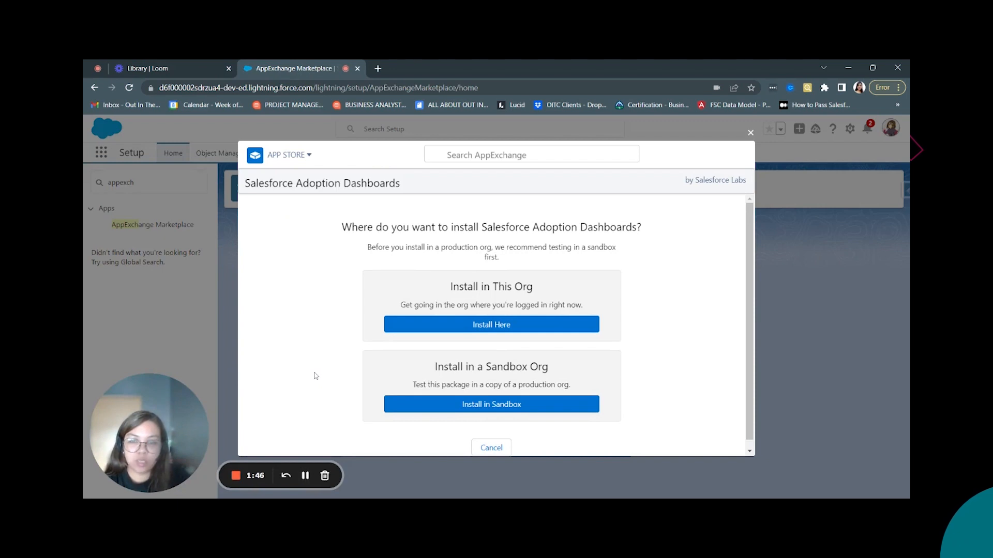
pyautogui.moveTo(674, 316)
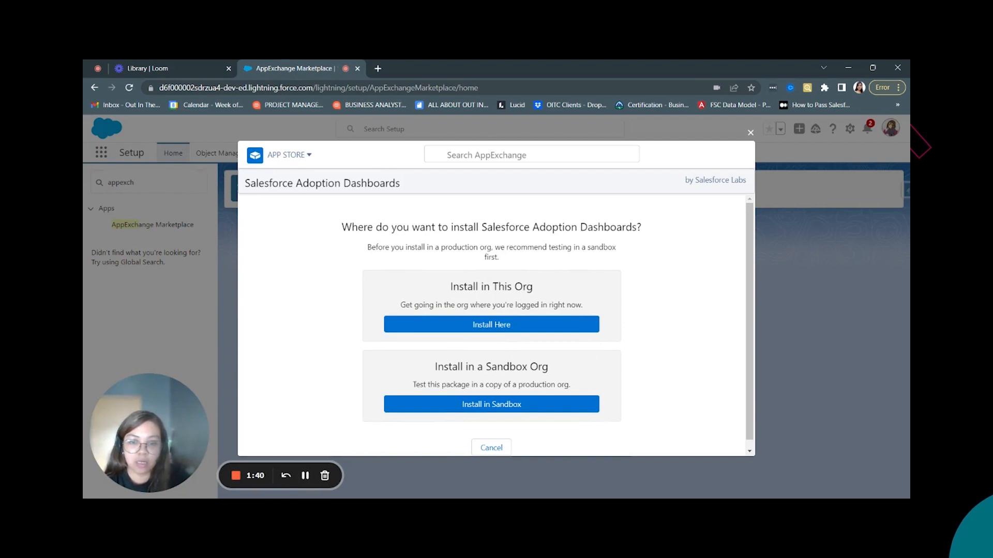
# Choose Install Here, accept the terms and conditions, and confirm the installation
pyautogui.click(491, 324)
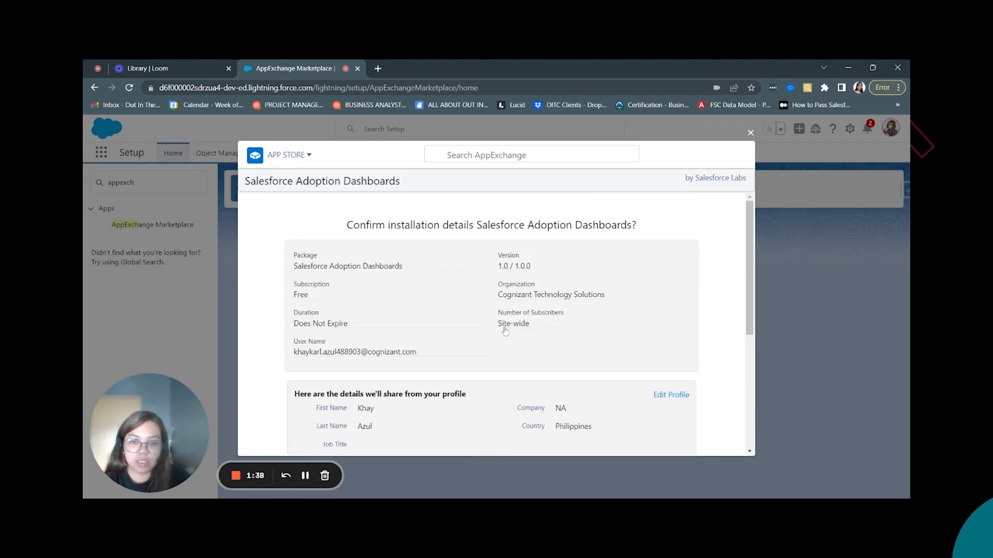
pyautogui.scroll(-3)
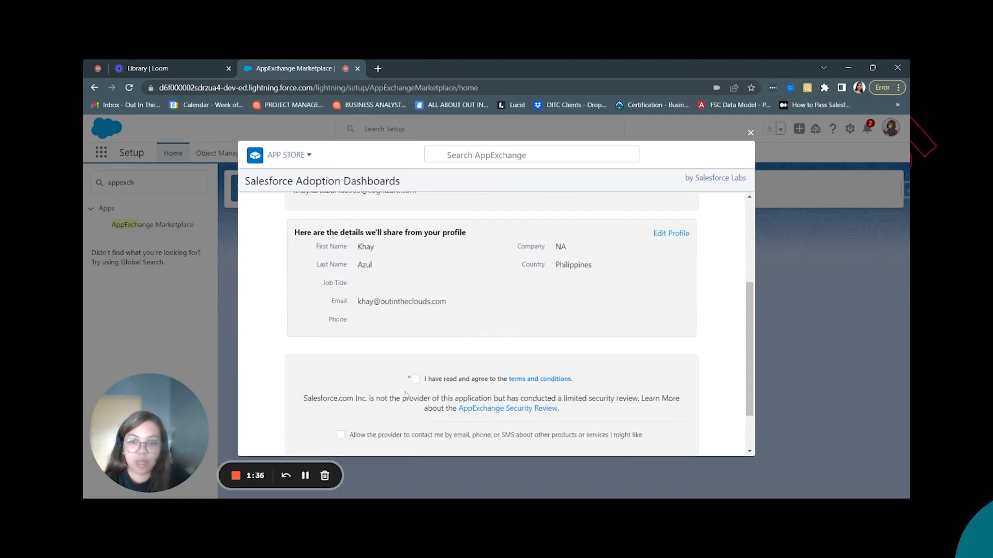
pyautogui.click(415, 378)
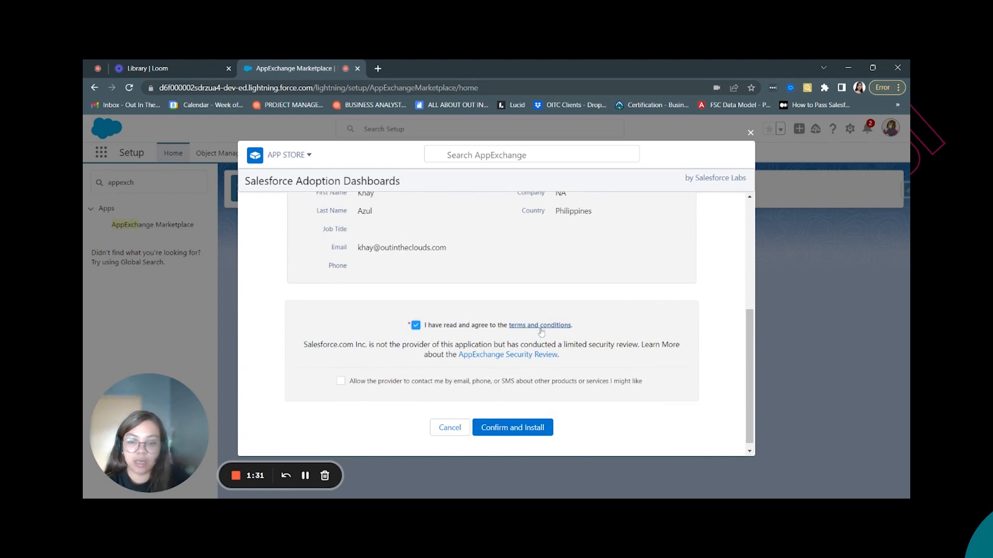
pyautogui.click(512, 427)
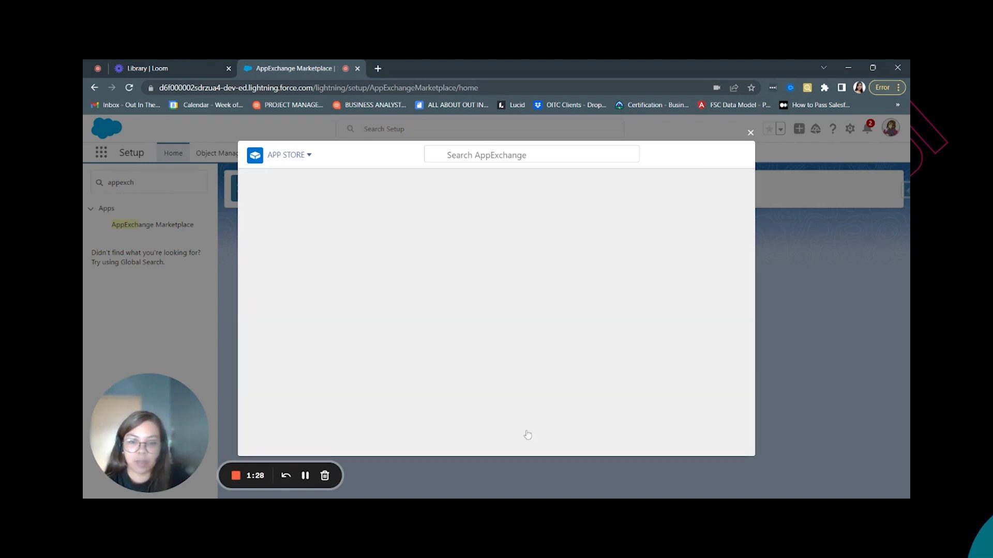
pyautogui.moveTo(305, 476)
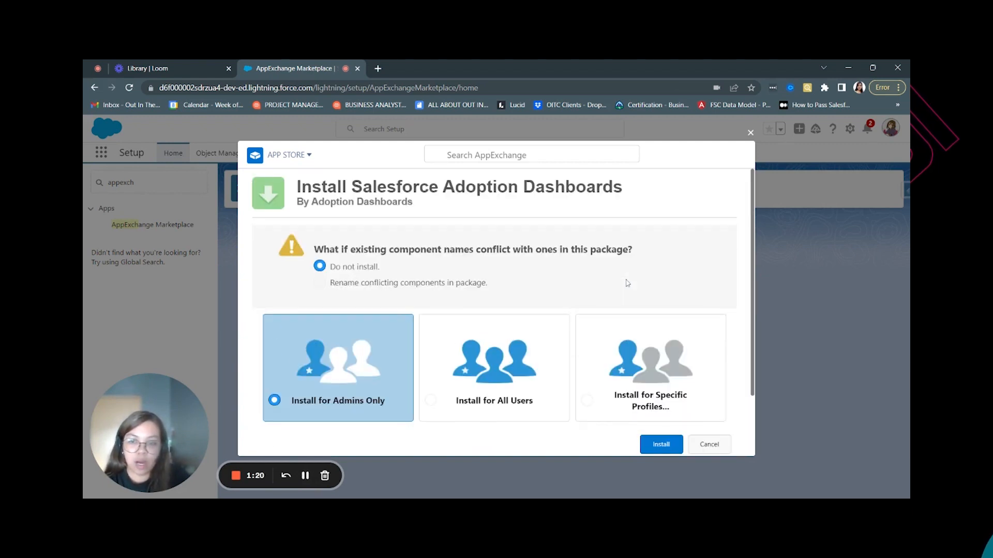
# Install Salesforce Adoption Dashboards for admins only, leaving conflicting components set to not install
pyautogui.scroll(-3)
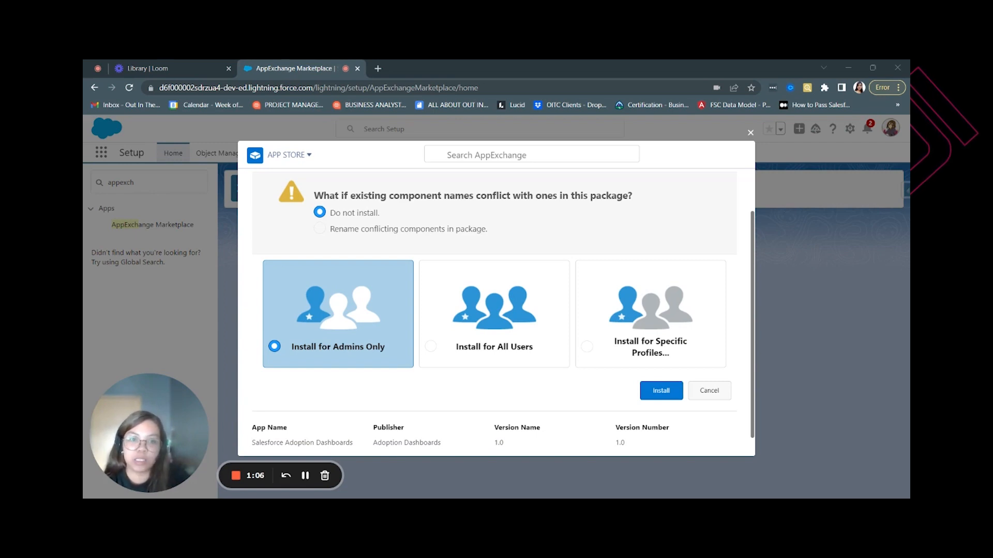
pyautogui.moveTo(304, 476)
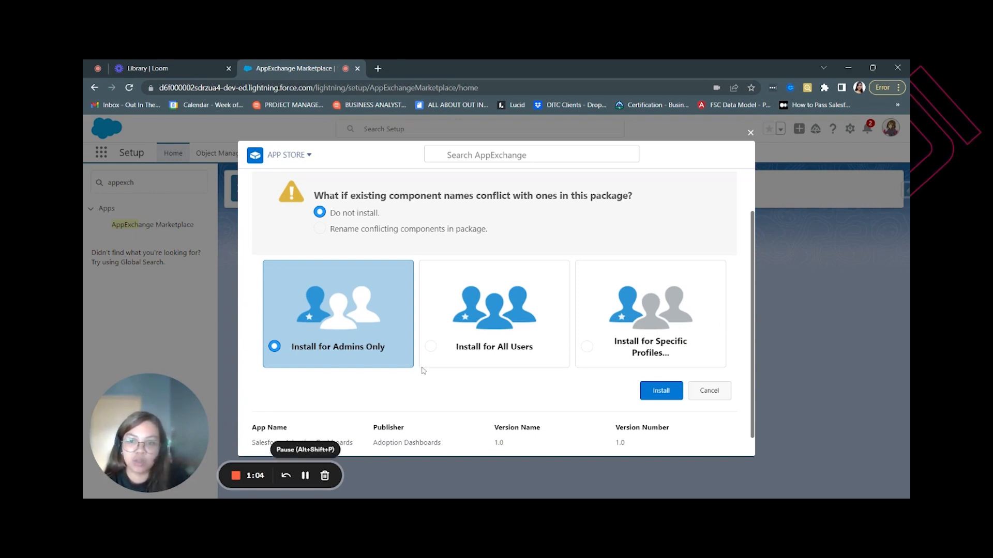
pyautogui.scroll(-3)
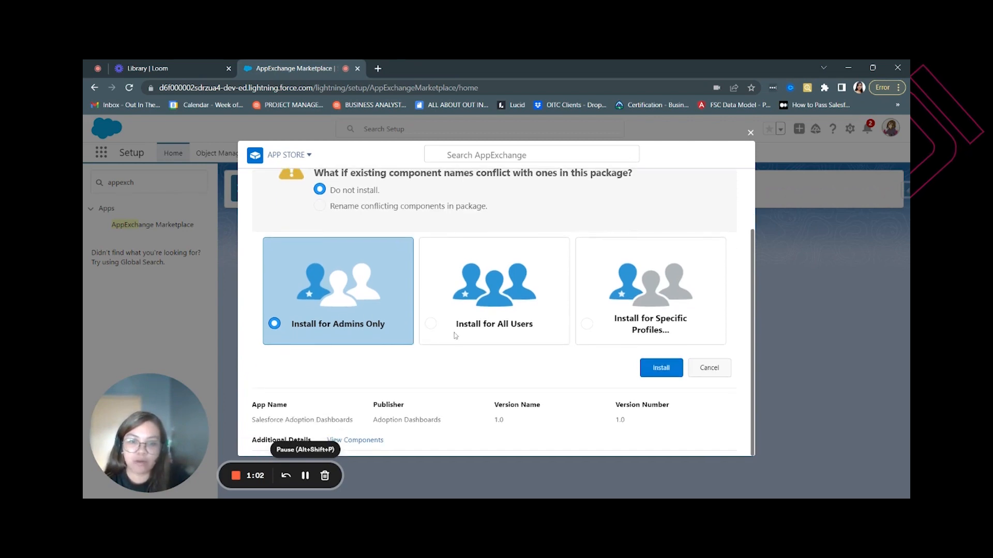
pyautogui.click(660, 368)
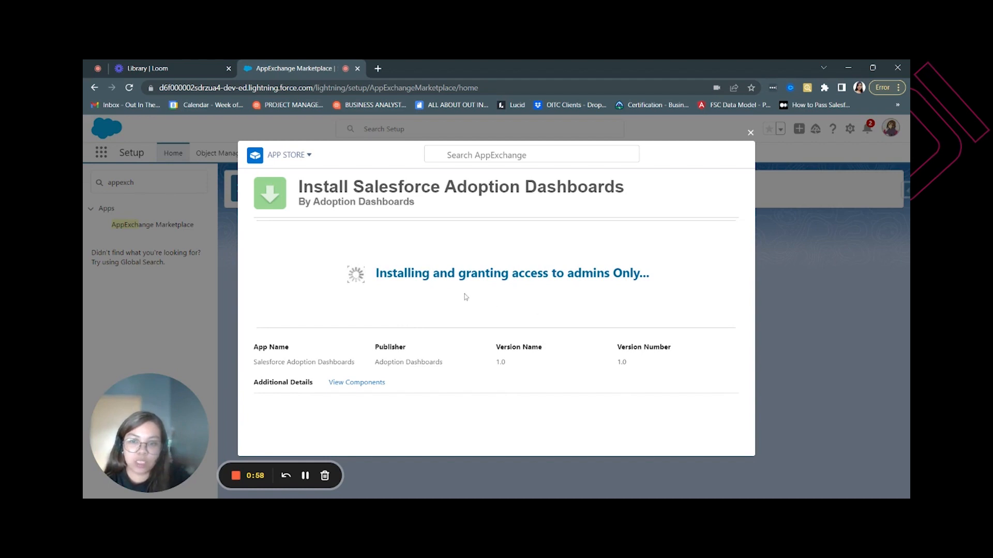
pyautogui.moveTo(480, 302)
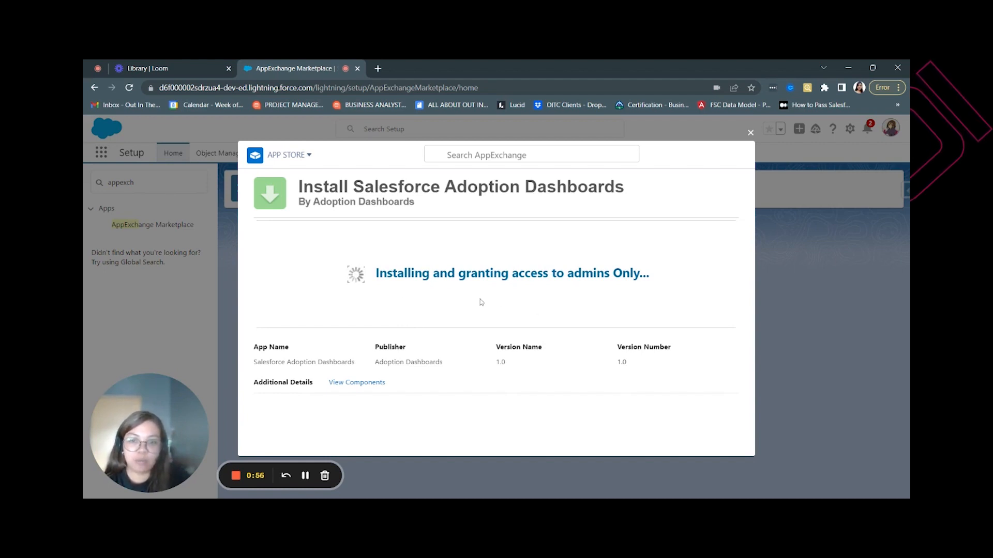
pyautogui.moveTo(305, 475)
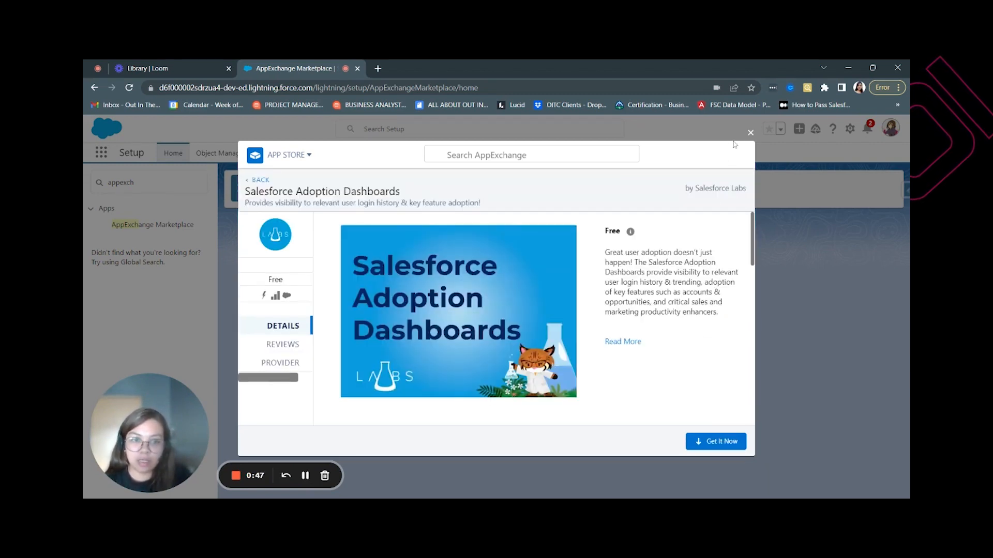
# Close AppExchange and reach Installed Packages via a Quick Find search for 'install'
pyautogui.click(751, 132)
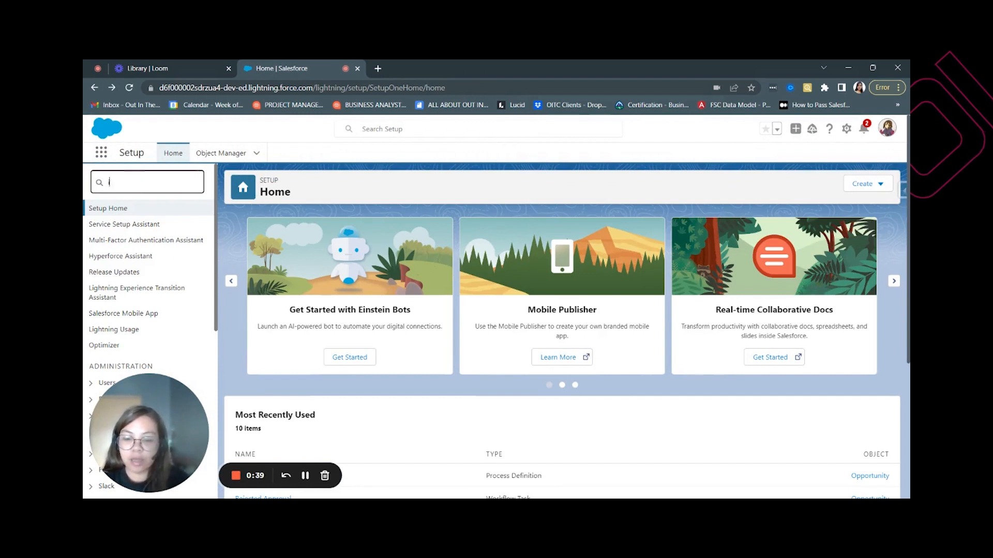
pyautogui.write('nsa')
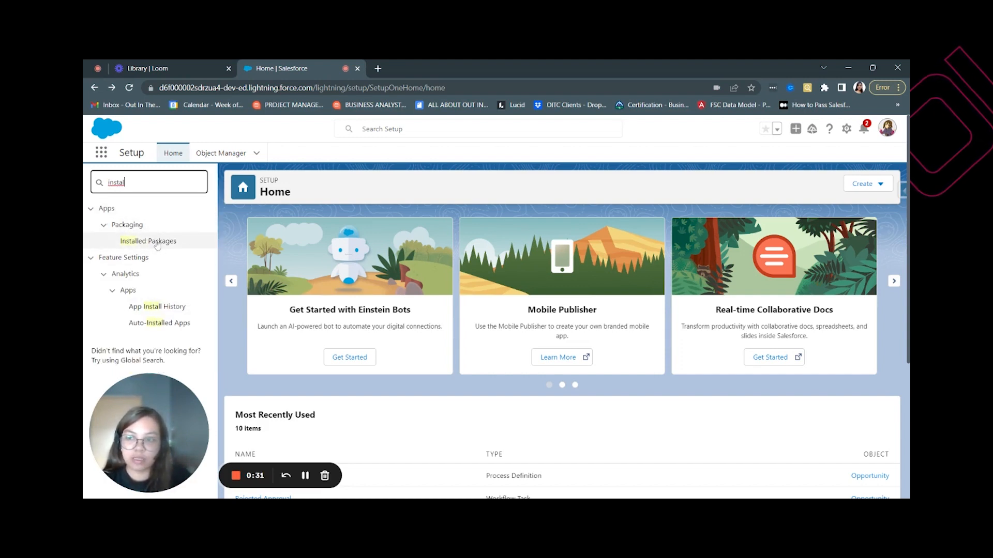
pyautogui.click(149, 241)
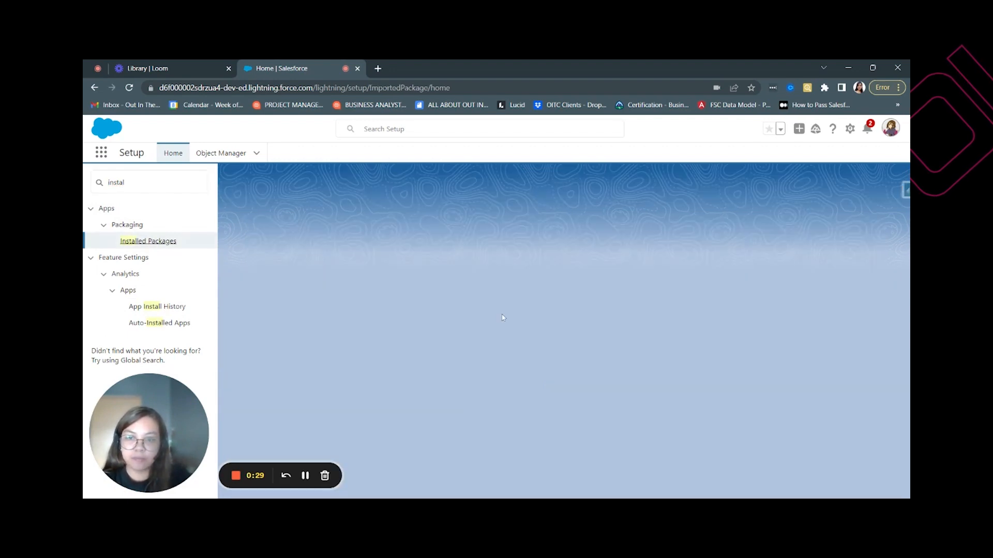
# Locate the Salesforce Adoption Dashboards version 1.0 row in the Installed Packages list
pyautogui.click(147, 241)
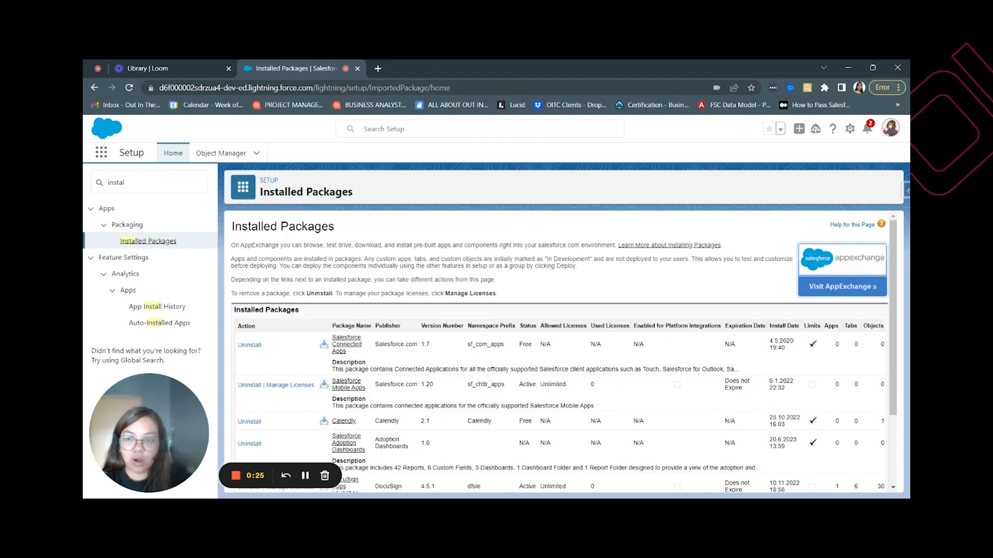
pyautogui.scroll(-3)
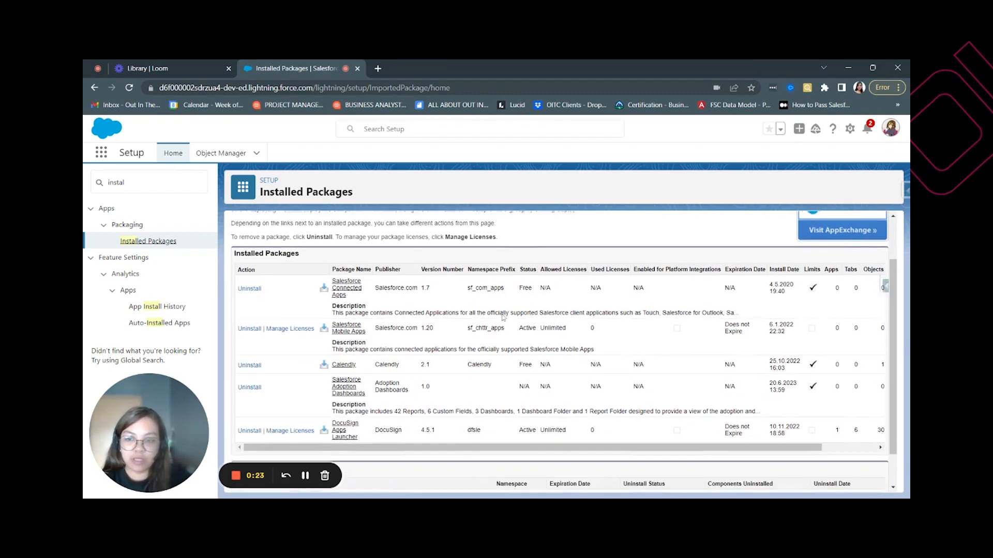
pyautogui.scroll(-3)
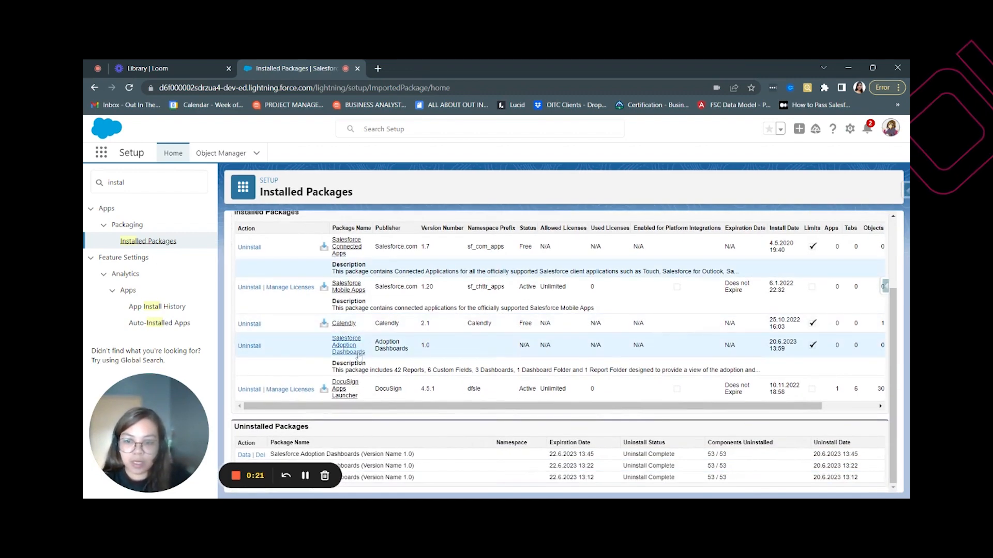